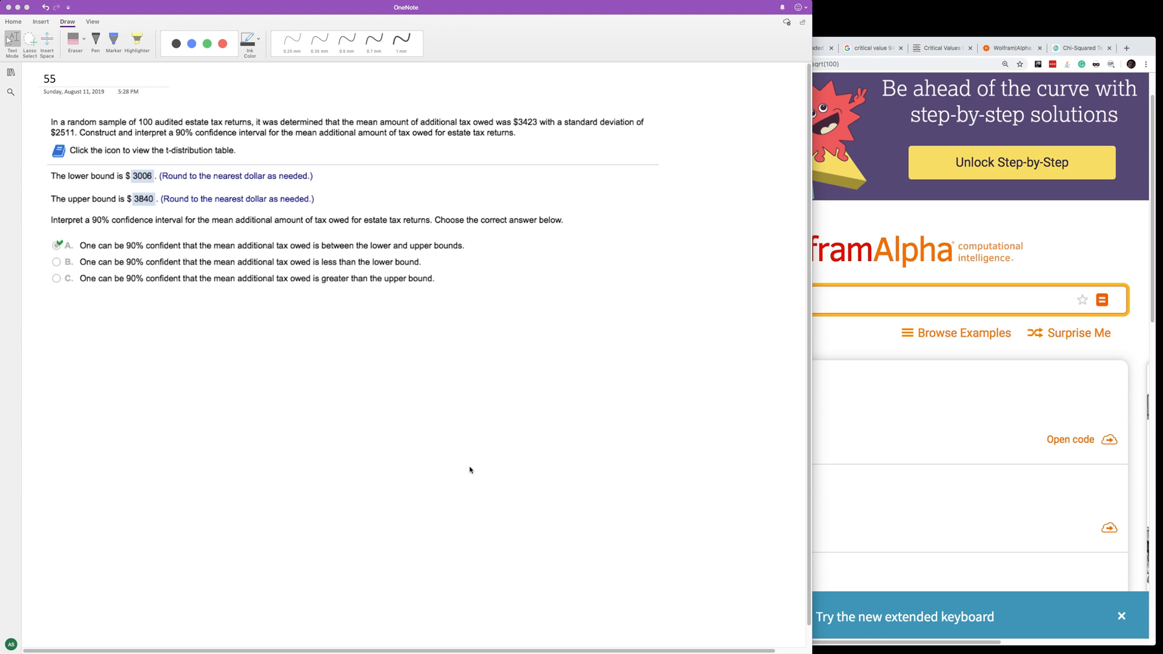
pyautogui.moveTo(46, 340)
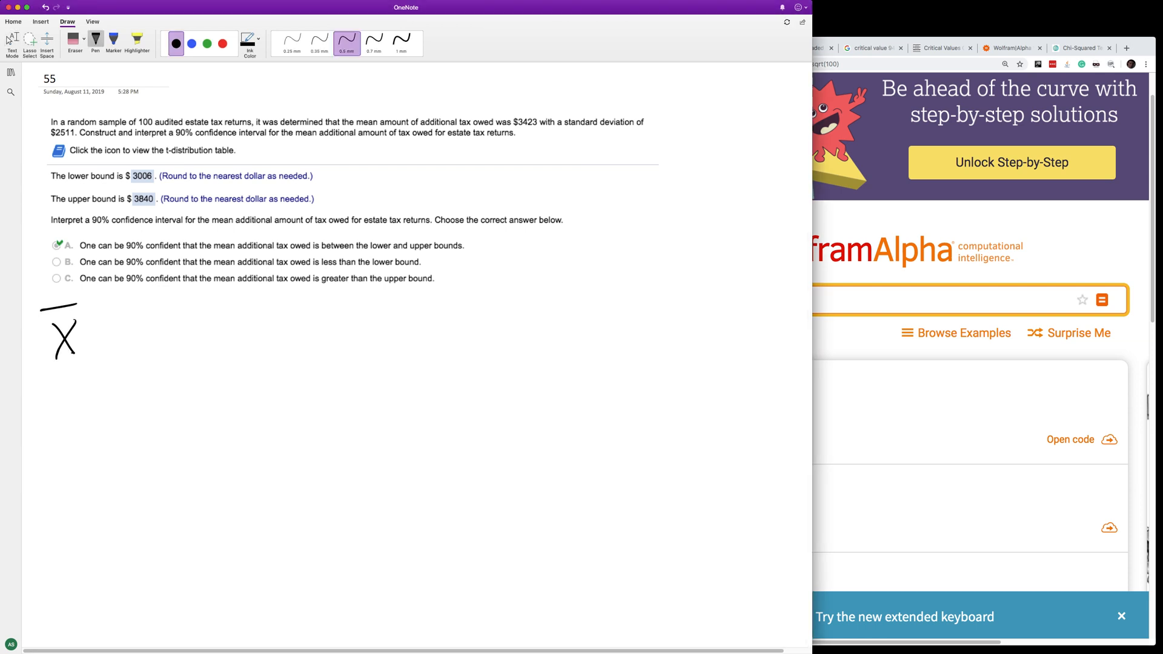
# Ink x̄ ± t(α/2)·σ/√n under the answer choices, then start a 3 below it
pyautogui.moveTo(103, 322); pyautogui.dragTo(115, 322)
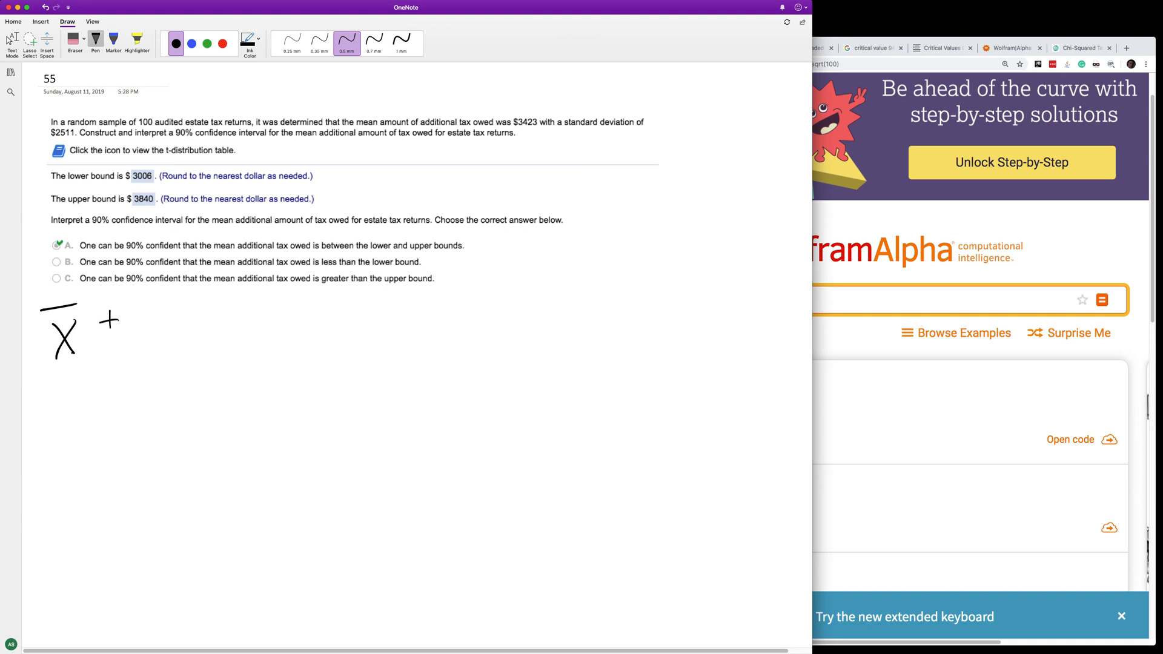
pyautogui.moveTo(98, 338); pyautogui.dragTo(120, 335)
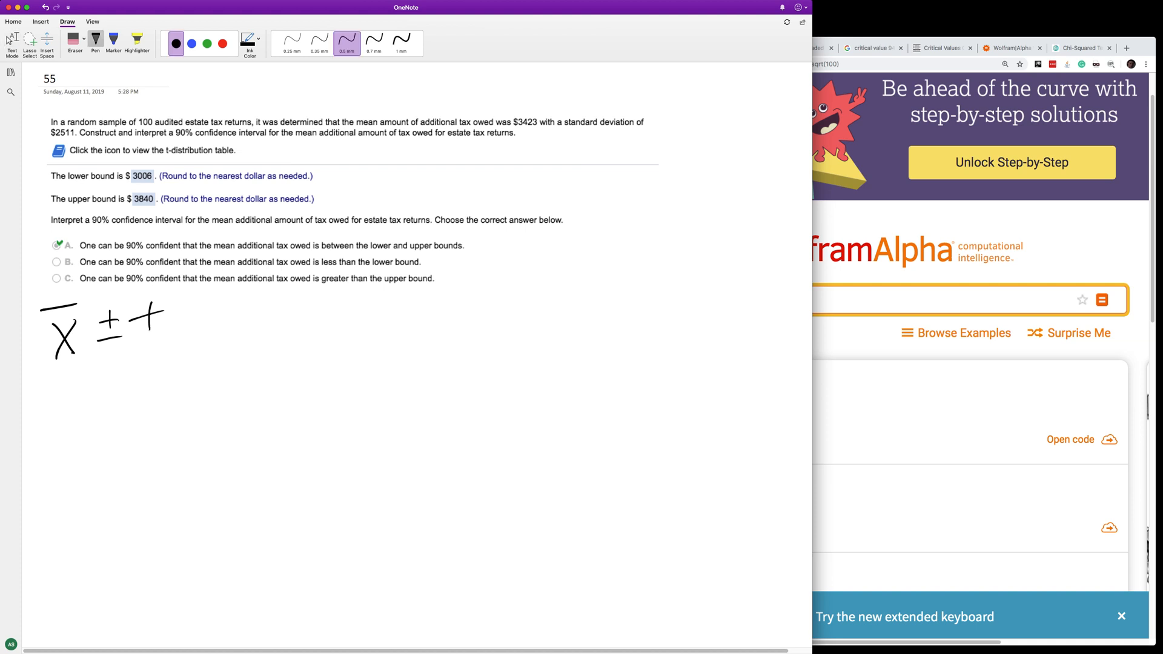
pyautogui.moveTo(155, 338); pyautogui.dragTo(189, 349)
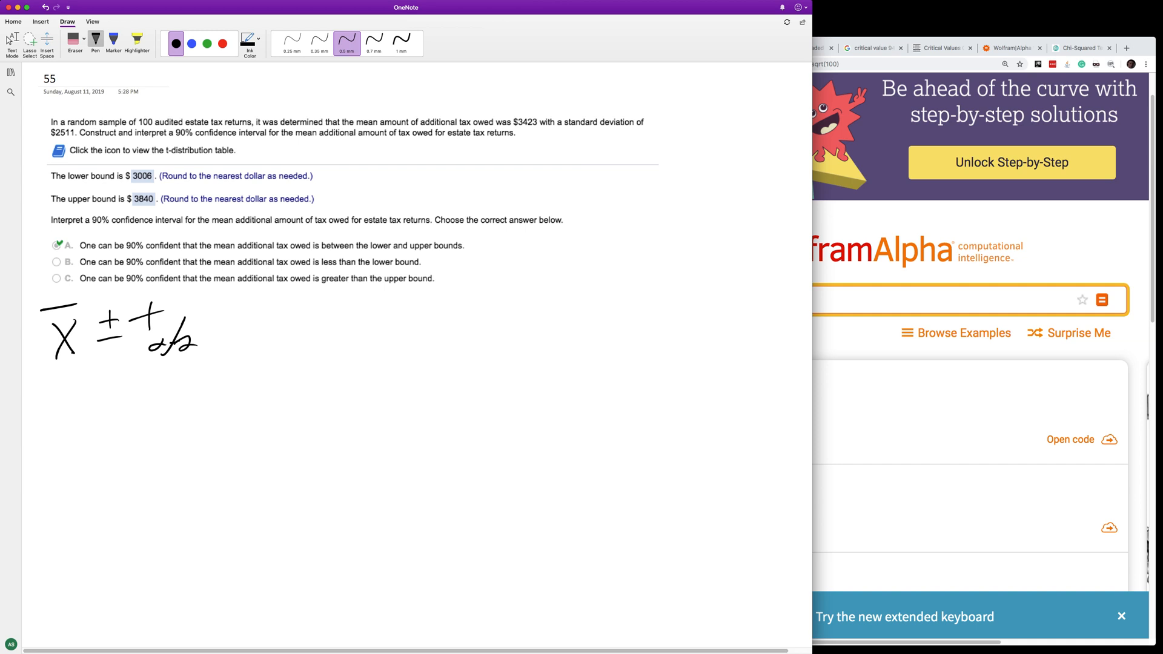
pyautogui.moveTo(219, 308); pyautogui.dragTo(241, 304)
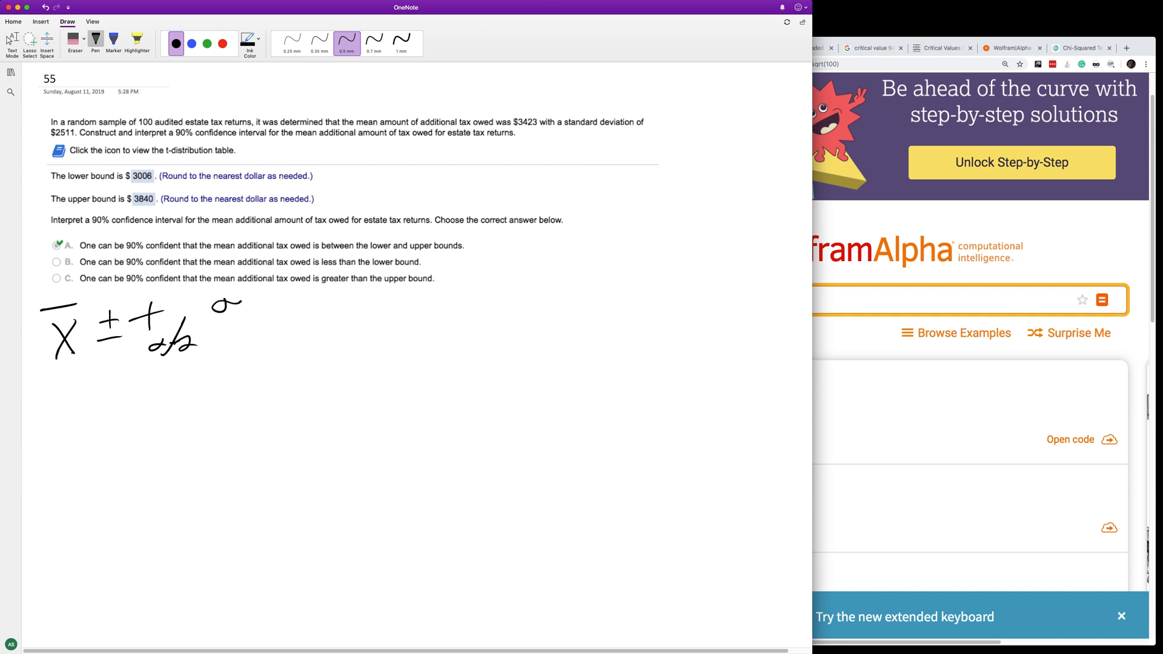
pyautogui.moveTo(234, 304); pyautogui.dragTo(218, 341)
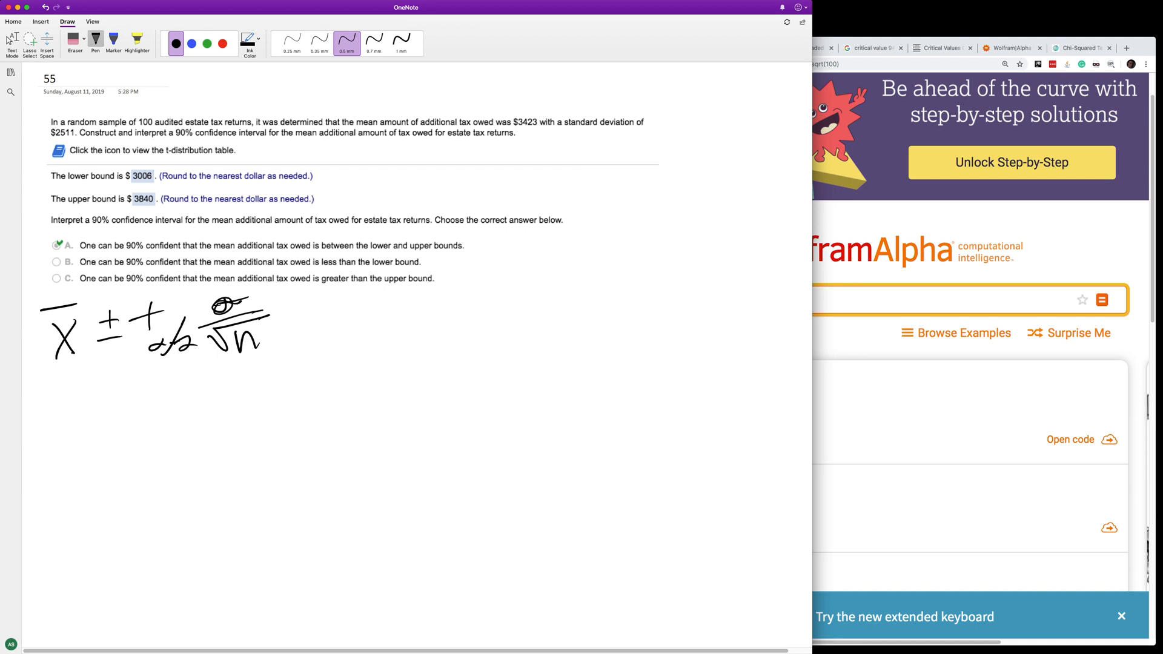
pyautogui.moveTo(66, 423); pyautogui.dragTo(56, 459)
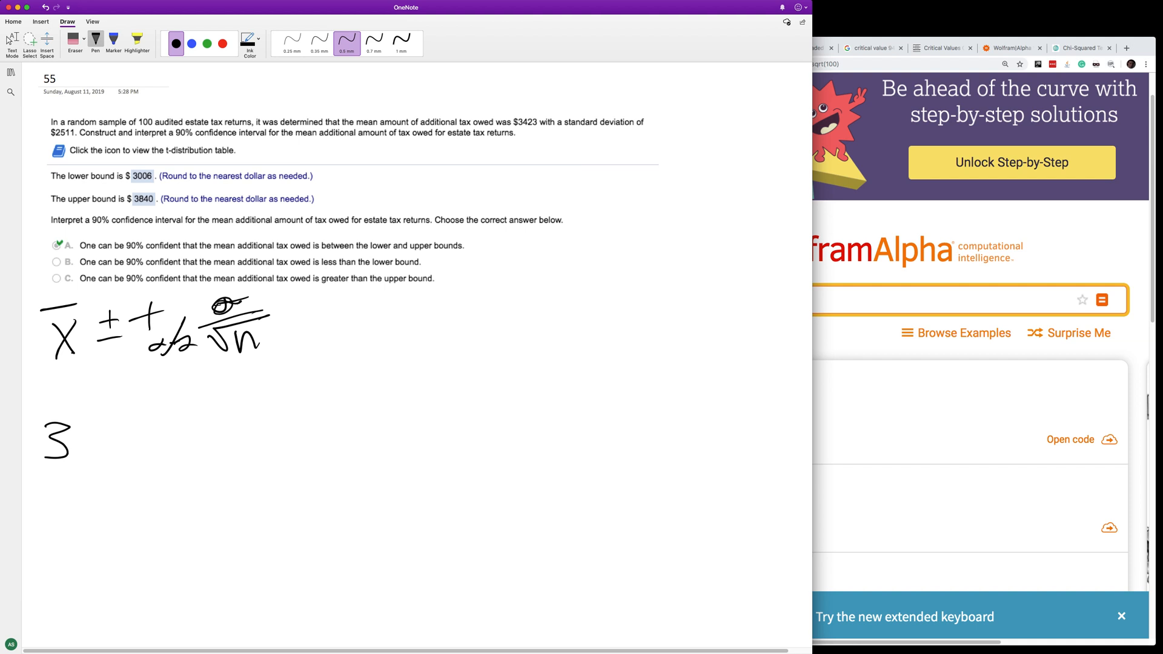
# Ink 3423 ± 1.660 and 2511, with a fraction bar under 2511
pyautogui.moveTo(70, 437); pyautogui.dragTo(152, 423)
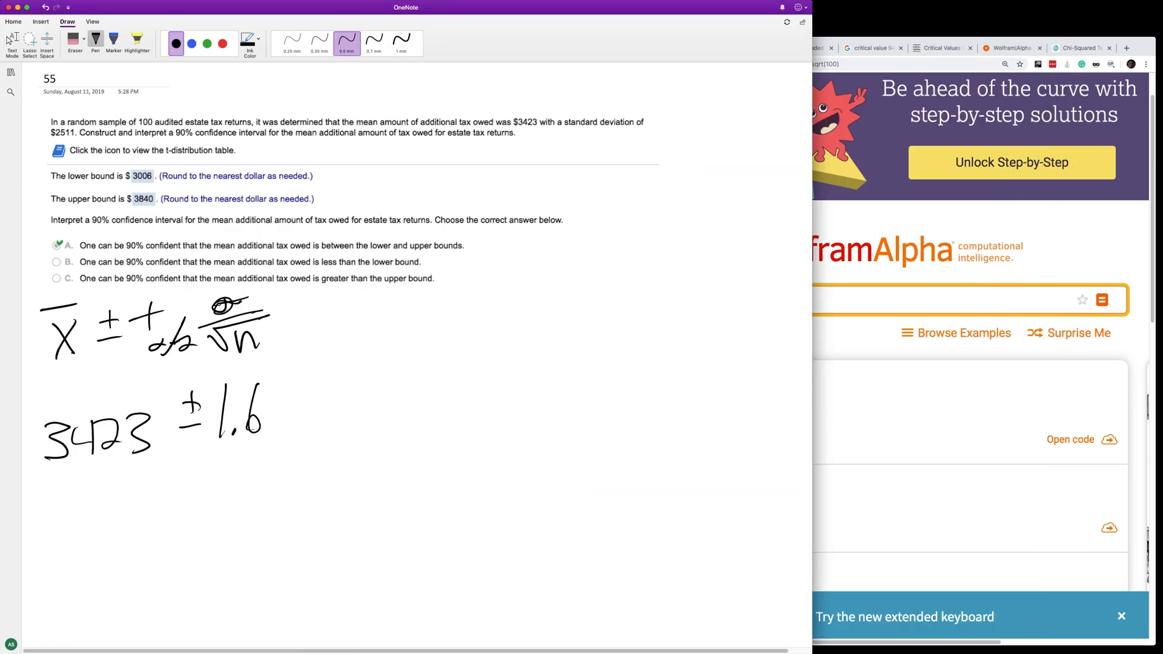
pyautogui.moveTo(267, 415); pyautogui.dragTo(312, 408)
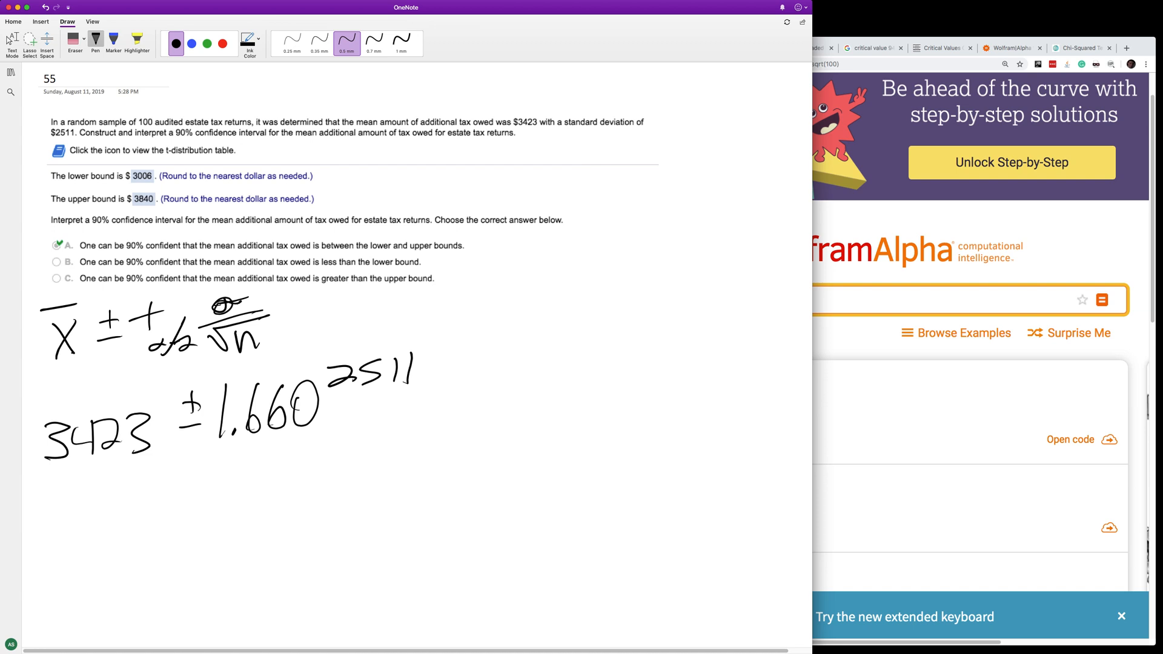
pyautogui.moveTo(321, 394); pyautogui.dragTo(448, 389)
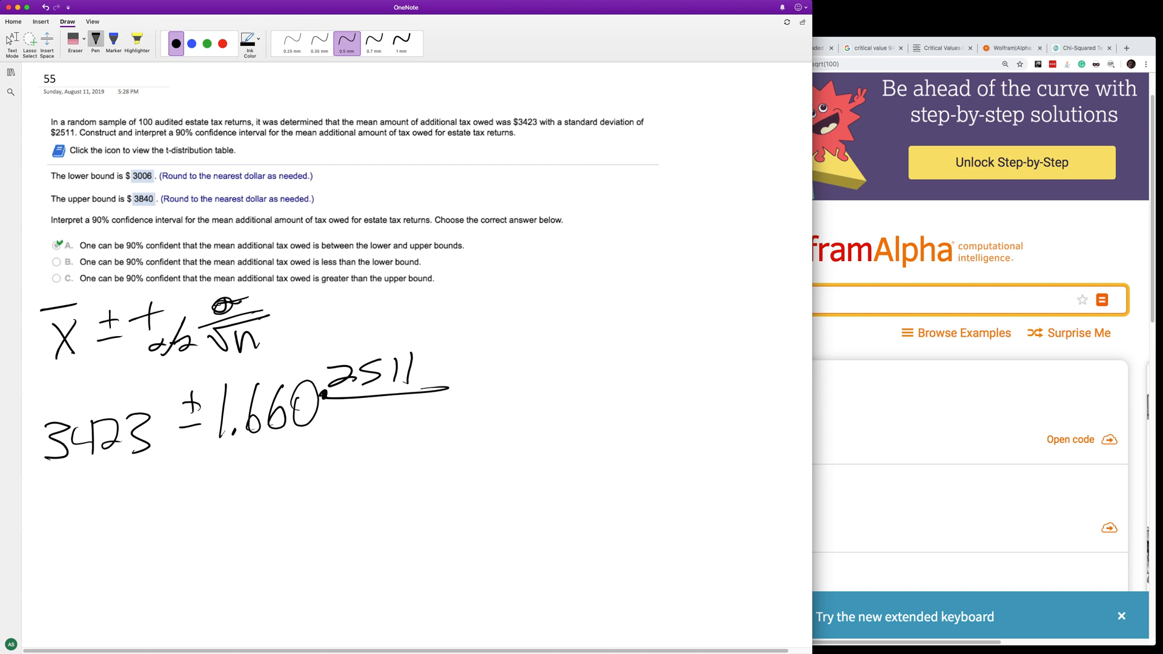